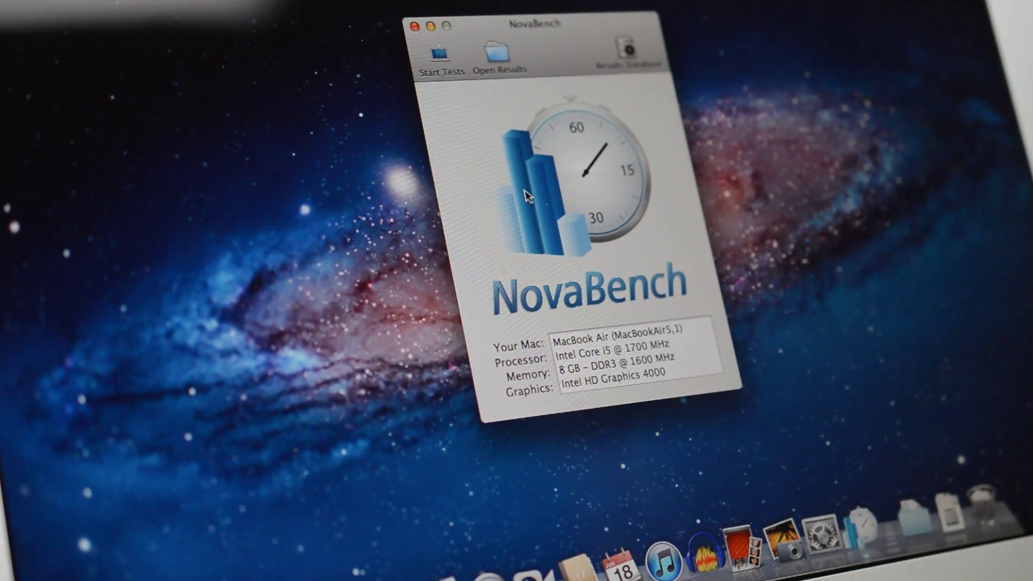
Confirm Done in Video Settings and resume play in the torch-lit stone cave
{"action": "left_click", "coordinate": [436, 53]}
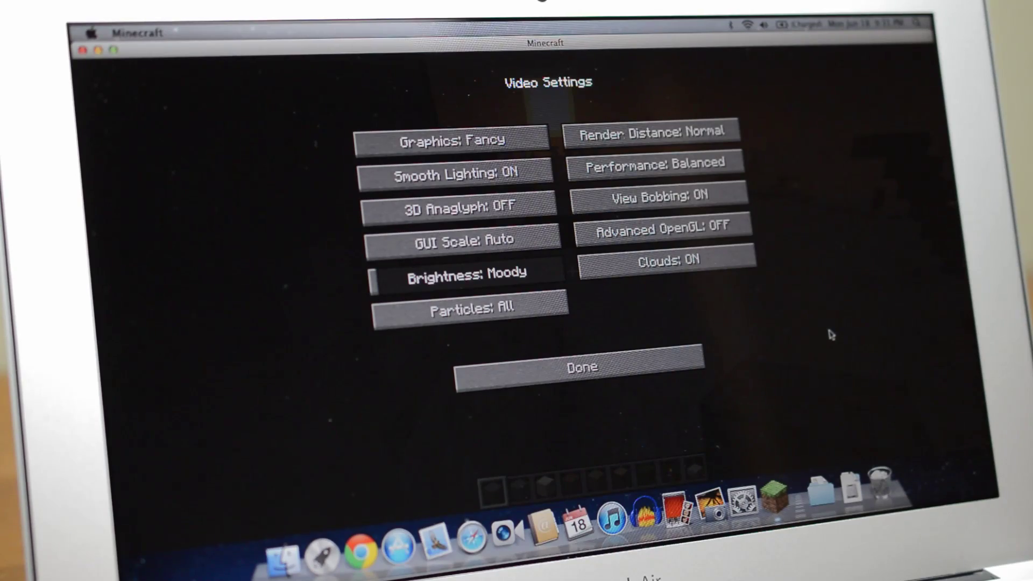
{"action": "left_click", "coordinate": [580, 367]}
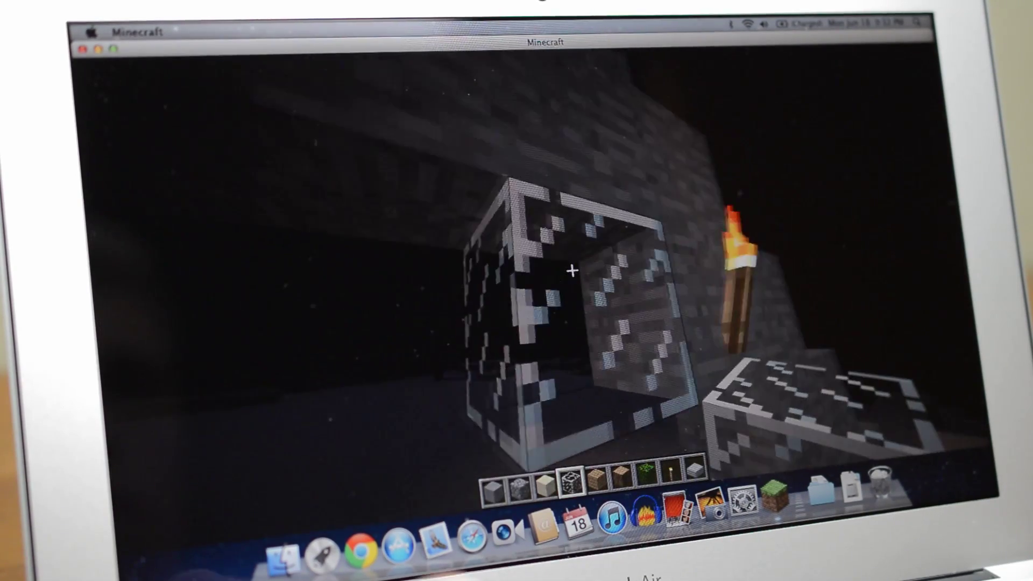